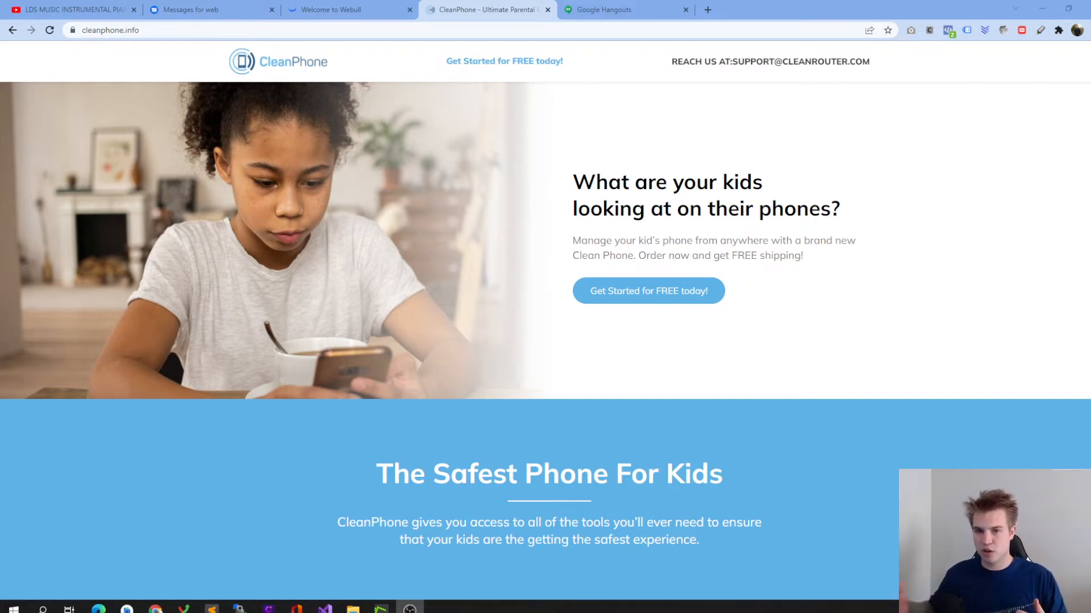
{"action": "mouse_move", "coordinate": [834, 389]}
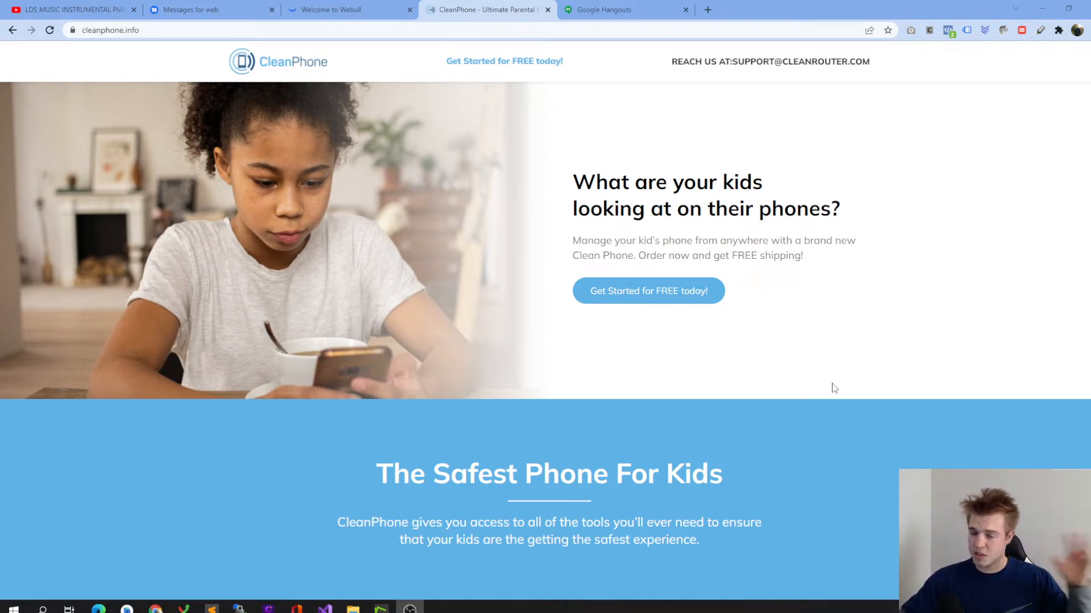
- Scroll the landing page down to "The Safest Phone For Kids" section
{"action": "scroll", "scroll_direction": "down", "scroll_amount": 3}
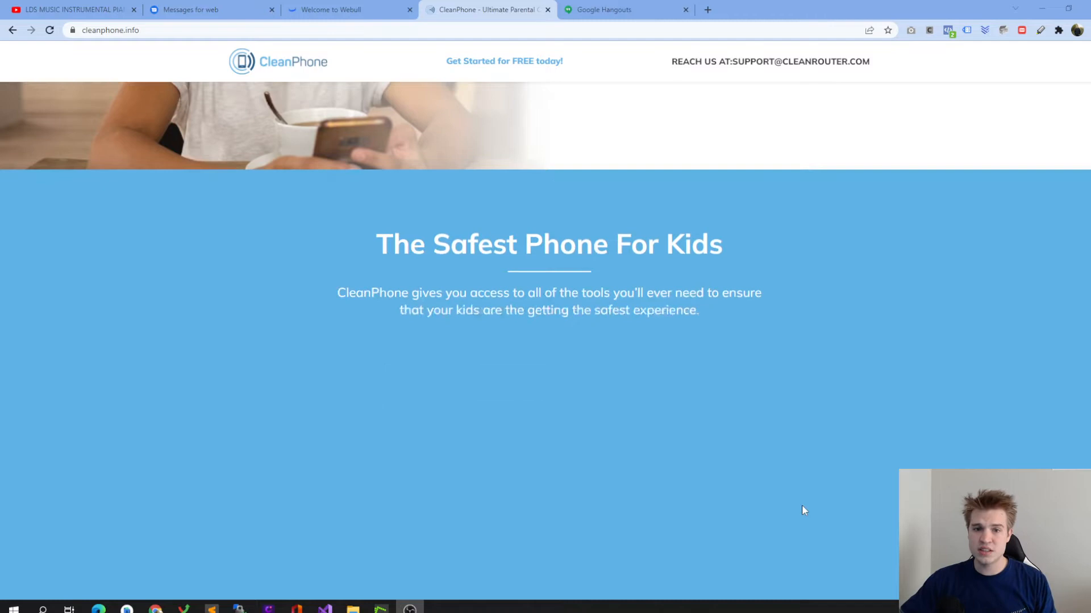
{"action": "scroll", "scroll_direction": "down", "scroll_amount": 3}
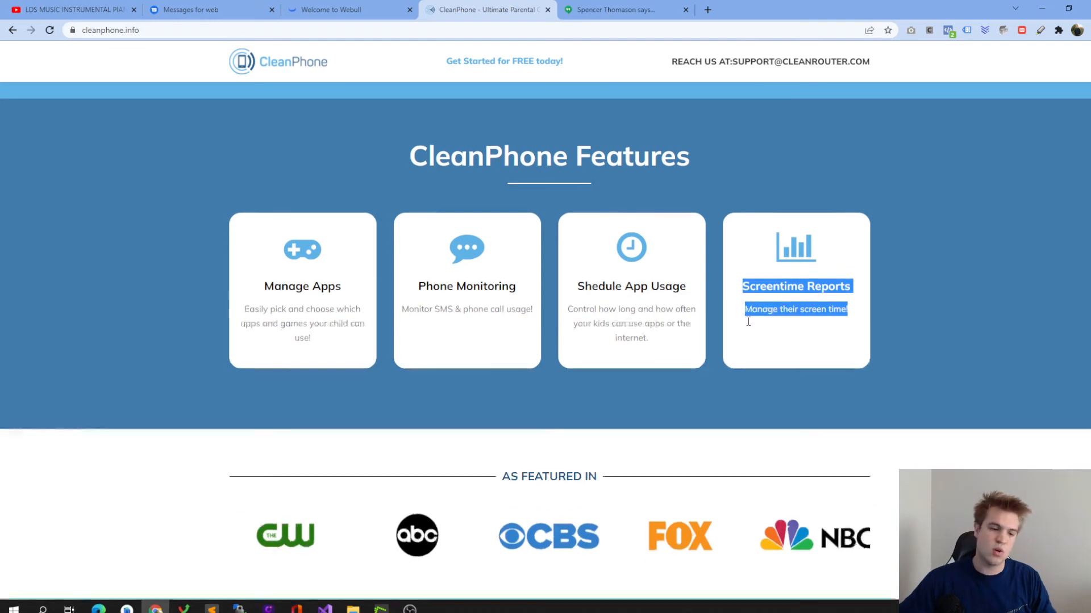
- Start the free order, select a purchase option, and choose the TMobile or Wifi-only carrier
{"action": "scroll", "scroll_direction": "down", "scroll_amount": 3}
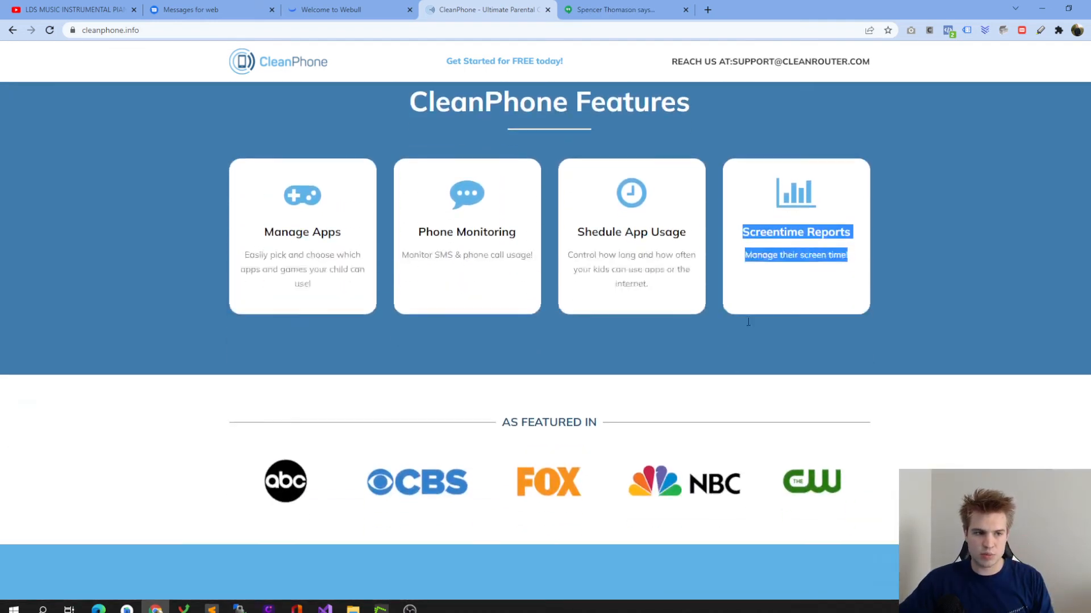
{"action": "scroll", "scroll_direction": "down", "scroll_amount": 3}
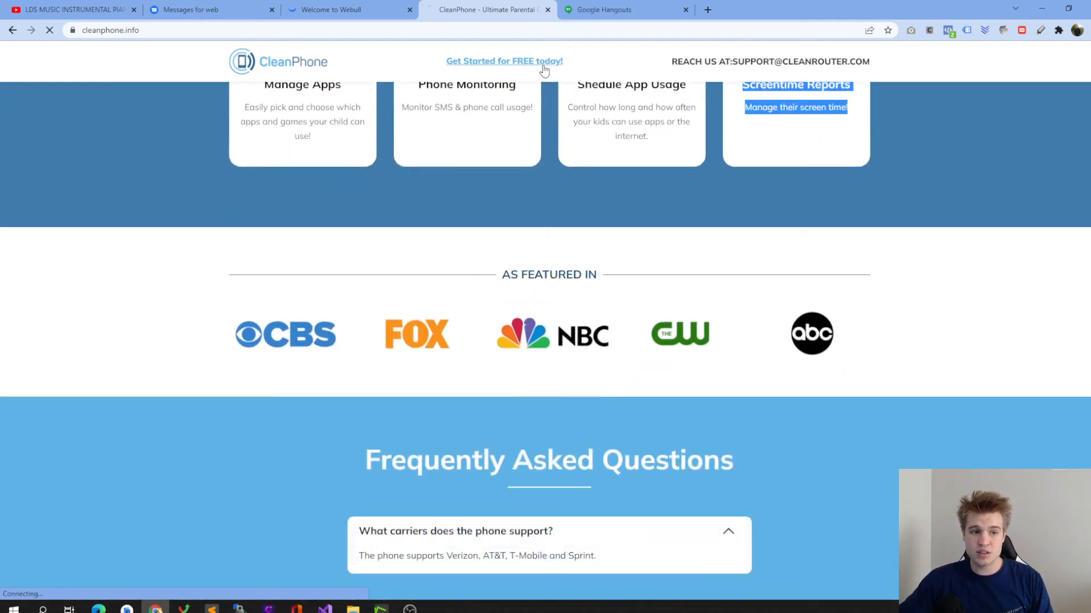
{"action": "left_click", "coordinate": [503, 61]}
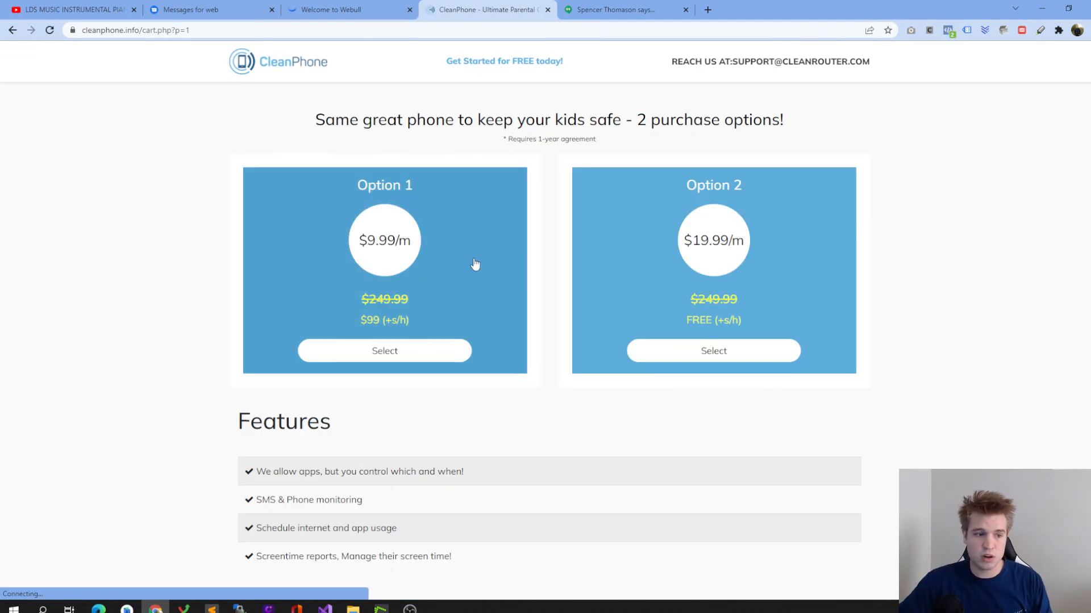
{"action": "left_click", "coordinate": [384, 351]}
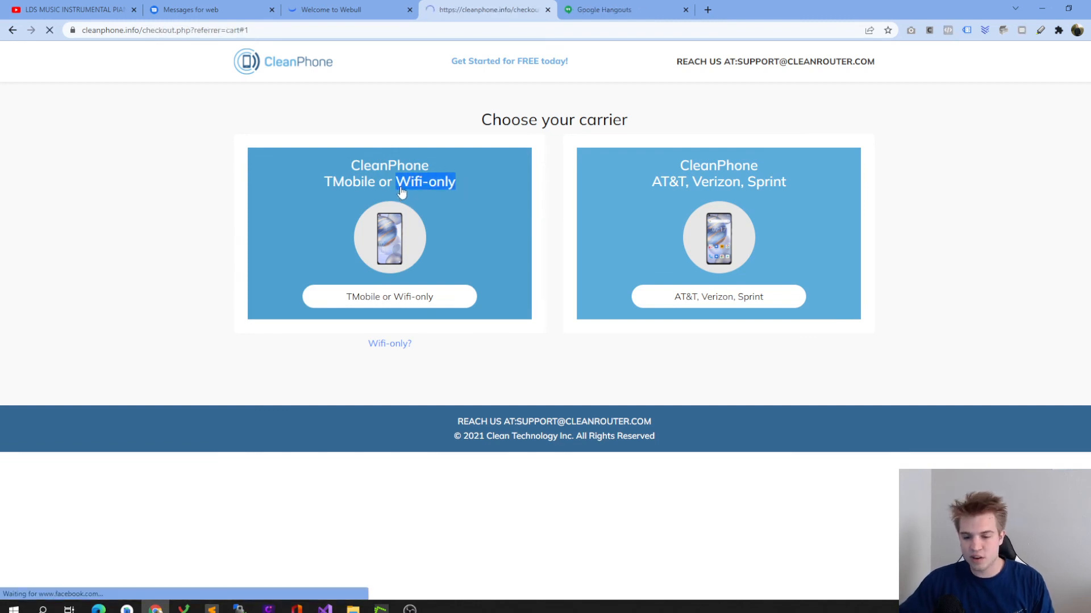
{"action": "left_click", "coordinate": [389, 297]}
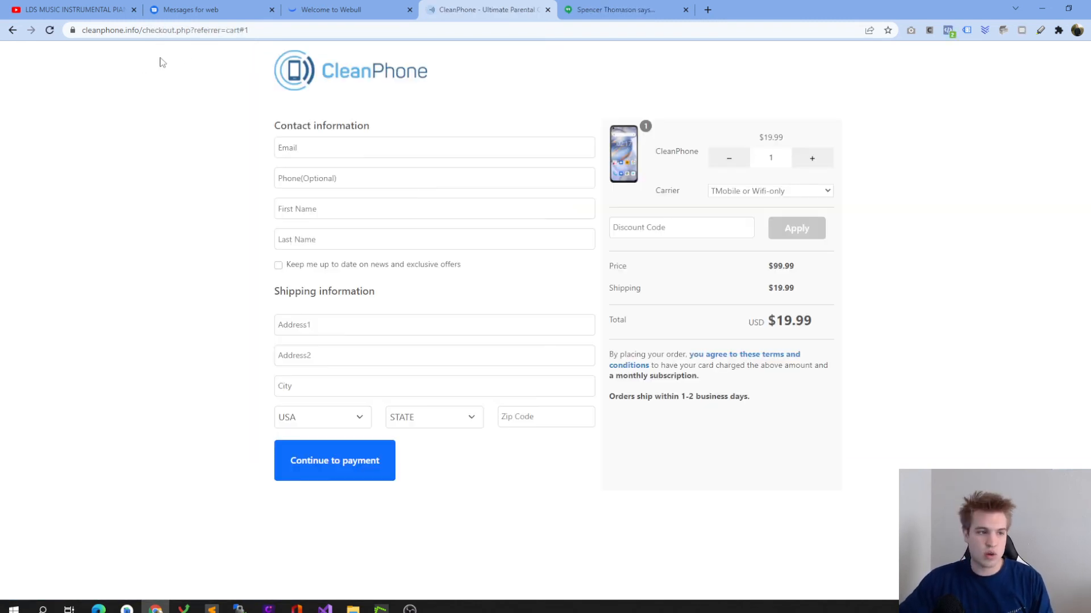
{"action": "mouse_move", "coordinate": [355, 71]}
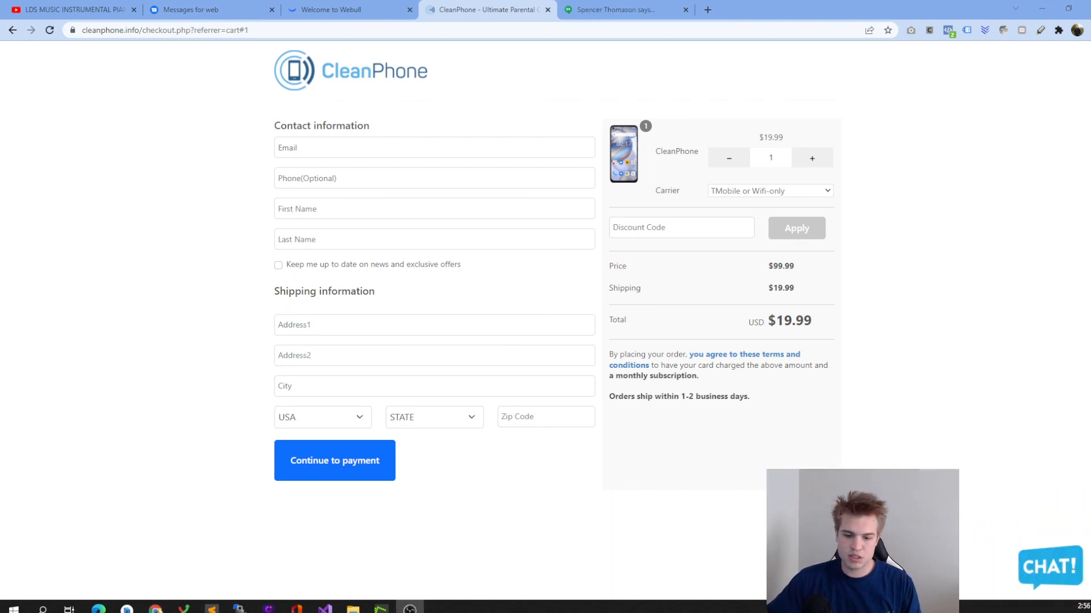
{"action": "mouse_move", "coordinate": [991, 489]}
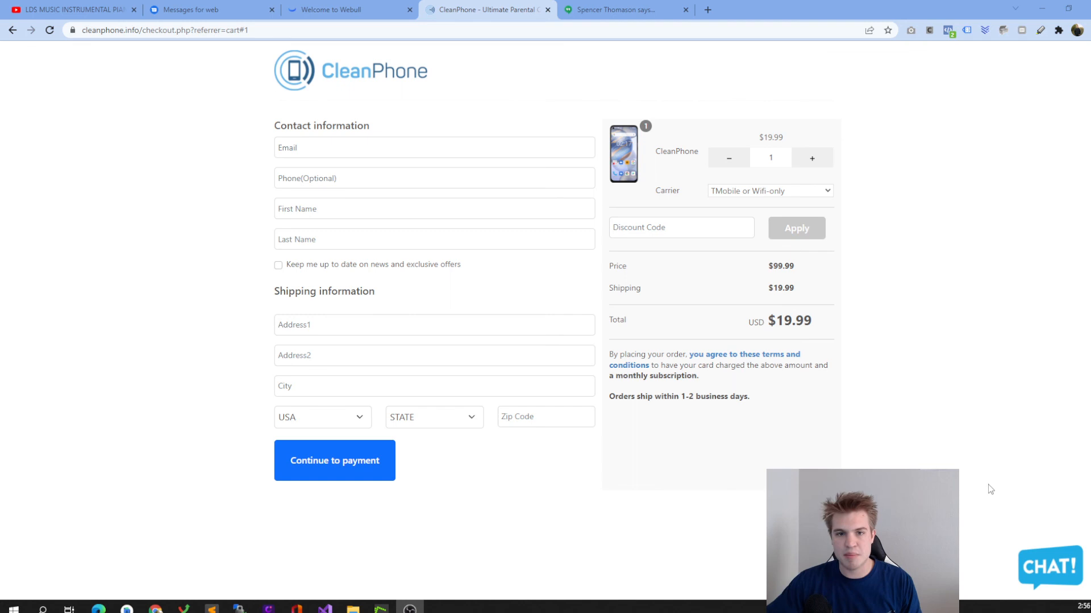